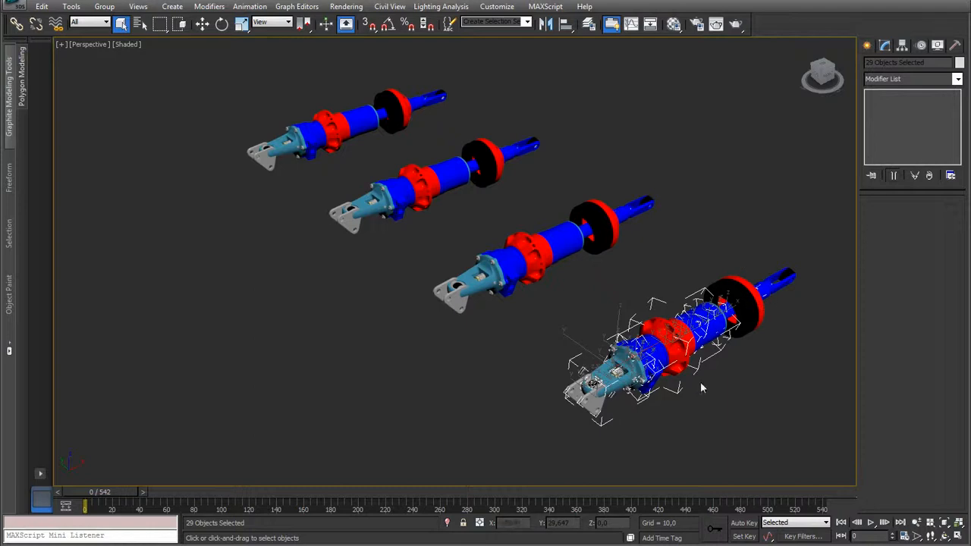
{"action": "mouse_move", "coordinate": [702, 408]}
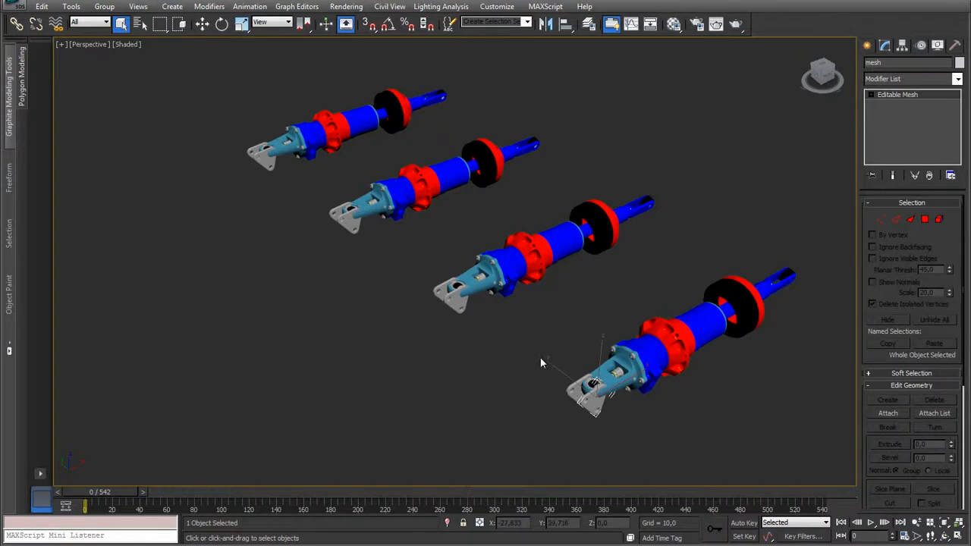
{"action": "mouse_move", "coordinate": [580, 419]}
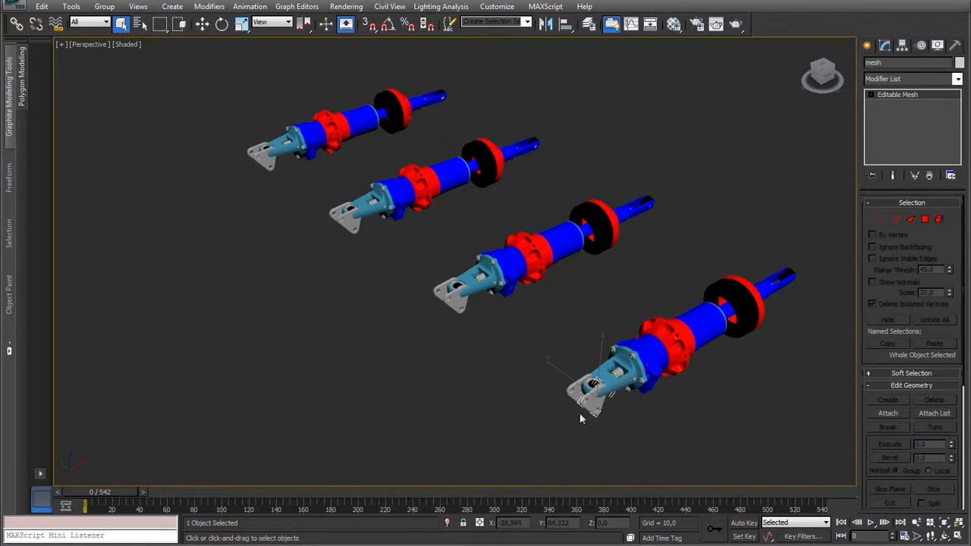
{"action": "mouse_move", "coordinate": [561, 421]}
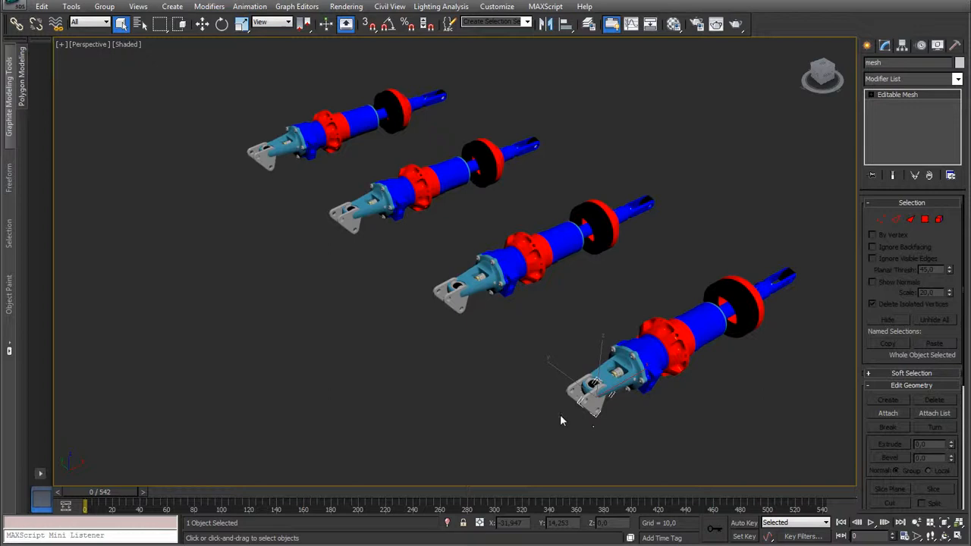
{"action": "mouse_move", "coordinate": [563, 413]}
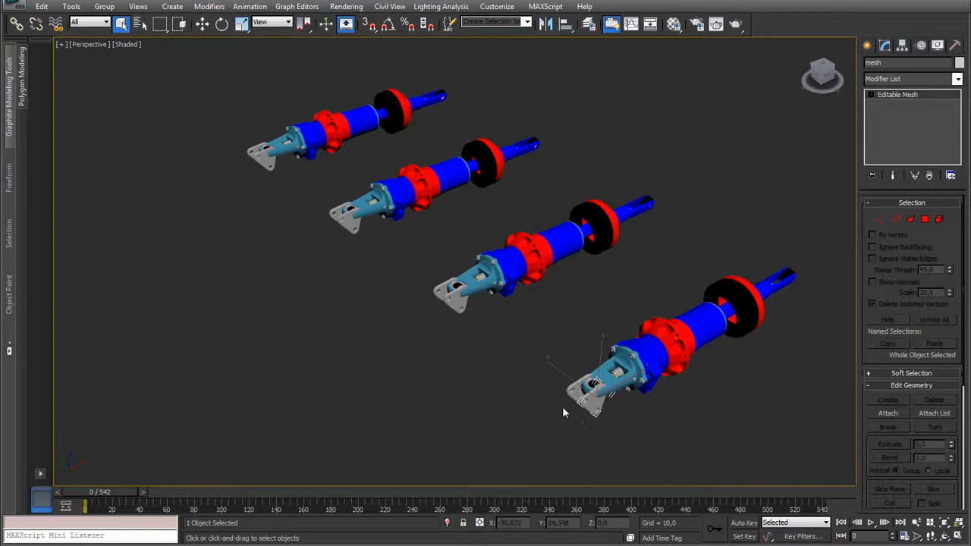
{"action": "mouse_move", "coordinate": [564, 422]}
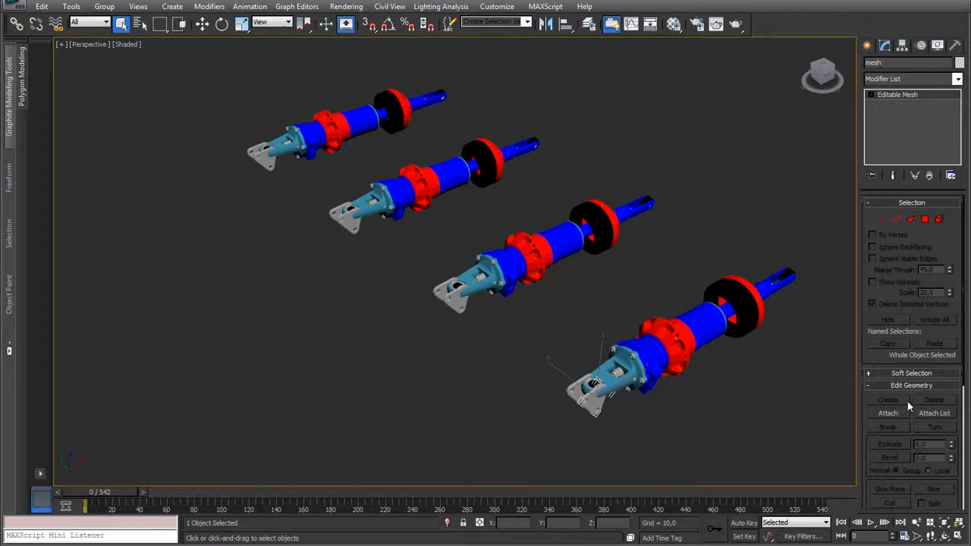
Step: Attach every 'me'-named part to the nearest shock absorber's mesh through Attach List
{"action": "left_click", "coordinate": [933, 412]}
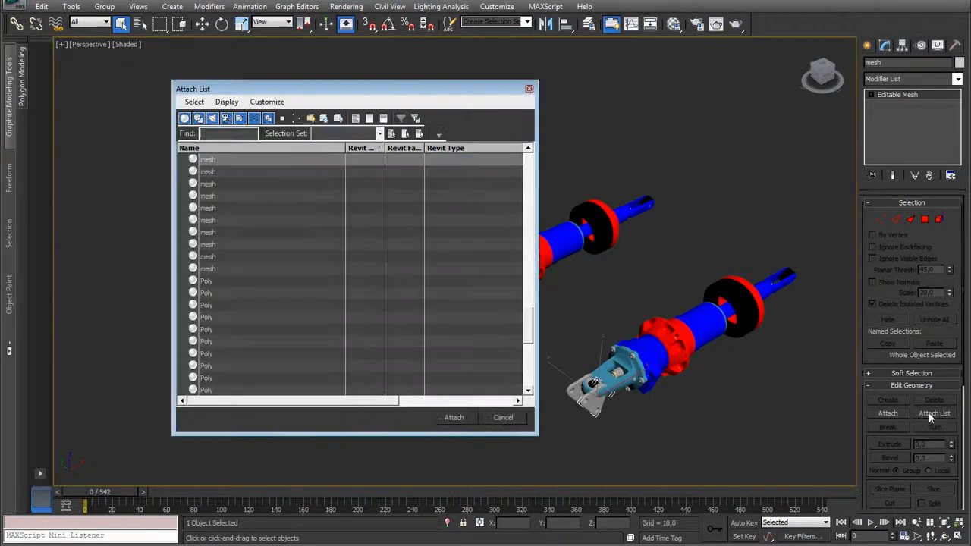
{"action": "type", "text": "me"}
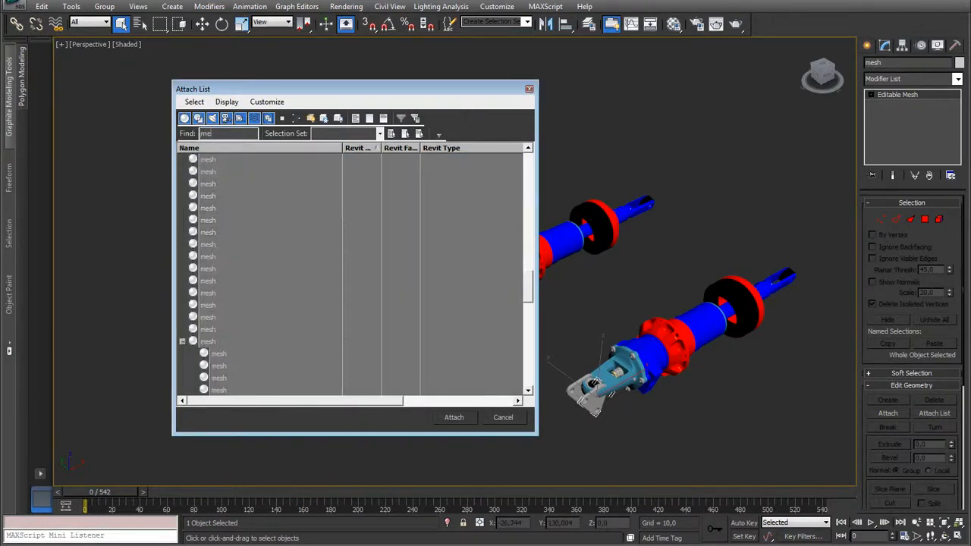
{"action": "left_click", "coordinate": [453, 417]}
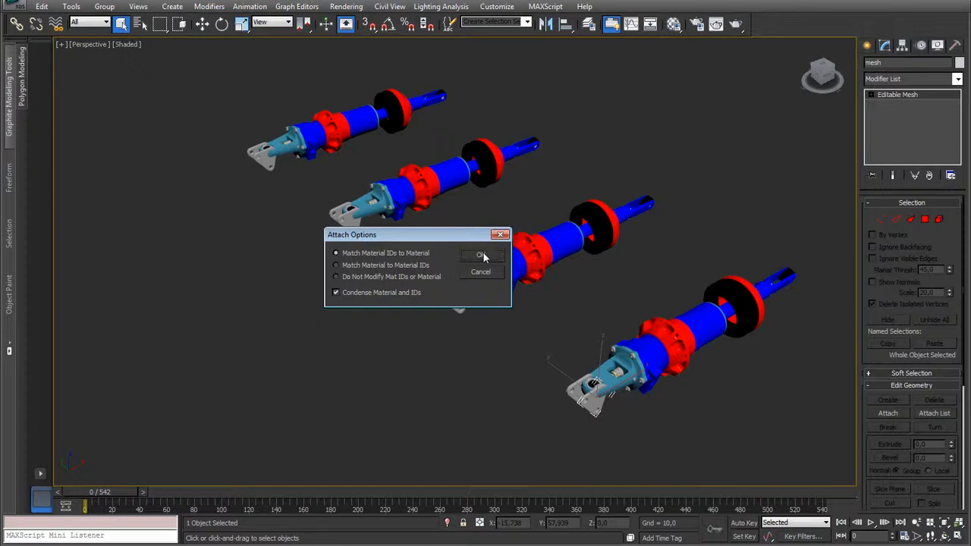
{"action": "left_click", "coordinate": [480, 254]}
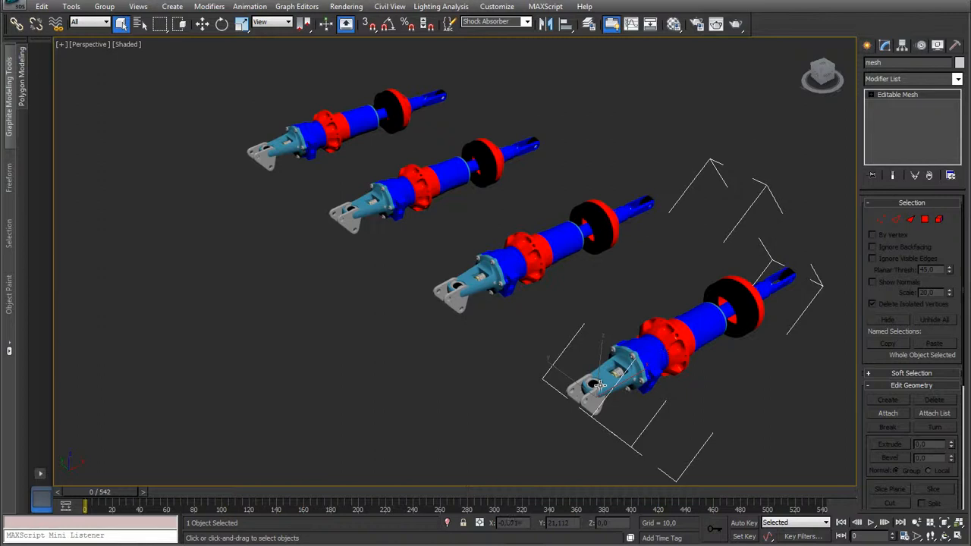
Step: Select the third absorber's Poly part and attach all 'poly'-filtered objects to it
{"action": "left_click", "coordinate": [201, 24]}
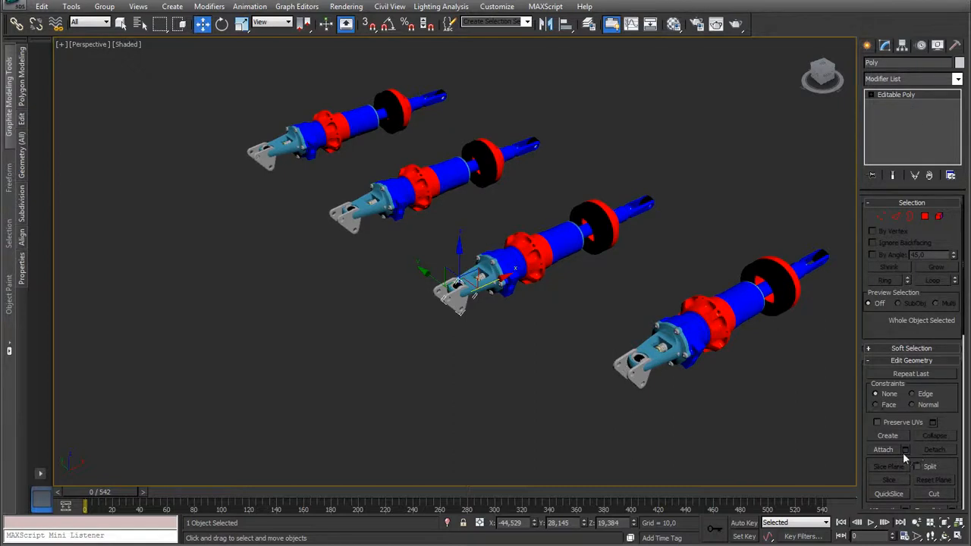
{"action": "mouse_move", "coordinate": [905, 449]}
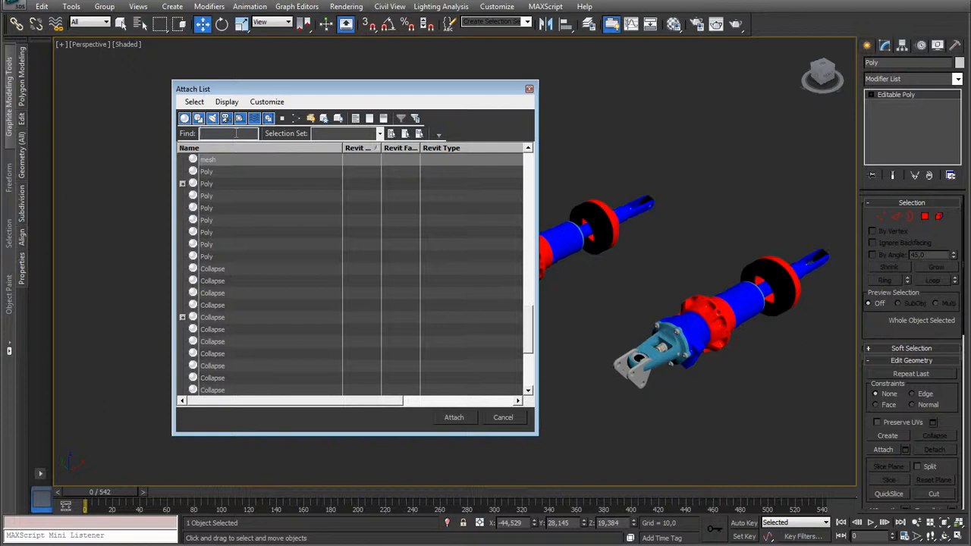
{"action": "type", "text": "poly"}
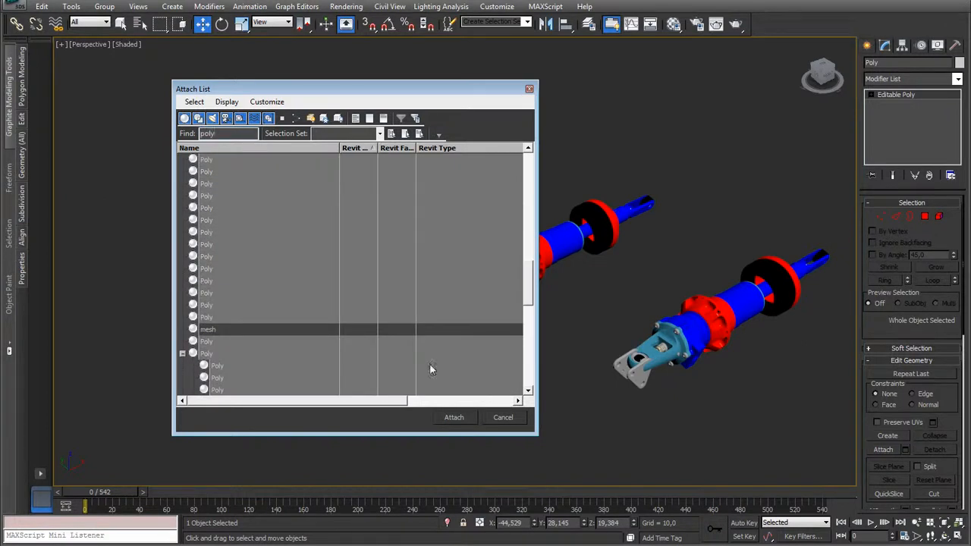
{"action": "left_click", "coordinate": [453, 417]}
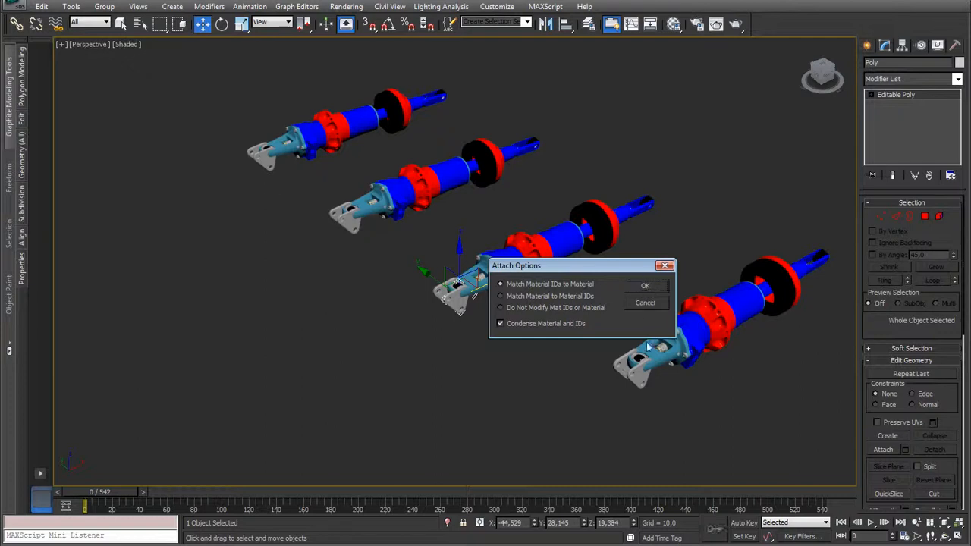
{"action": "left_click", "coordinate": [644, 285]}
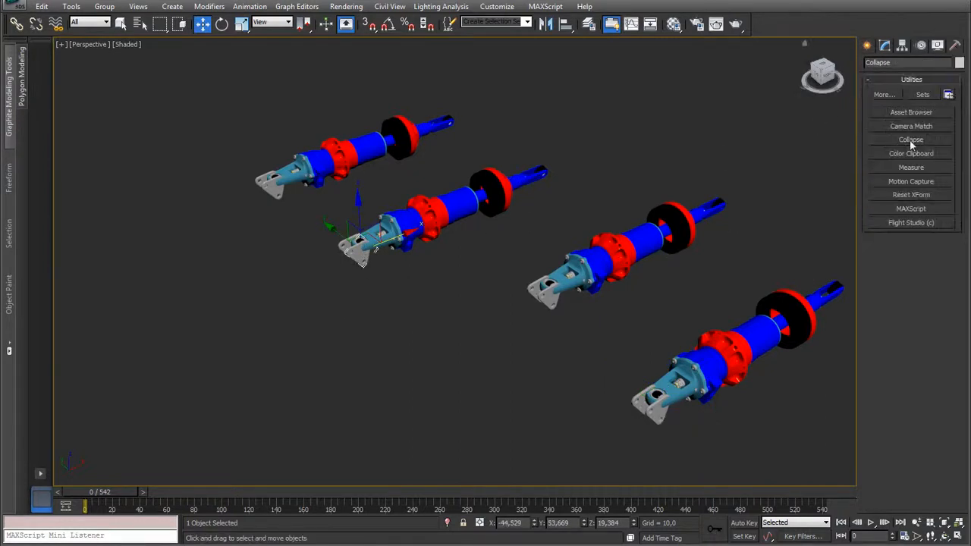
Step: Select the 37 'col'-filtered parts and collapse them into one mesh with the Collapse utility
{"action": "left_click", "coordinate": [911, 140]}
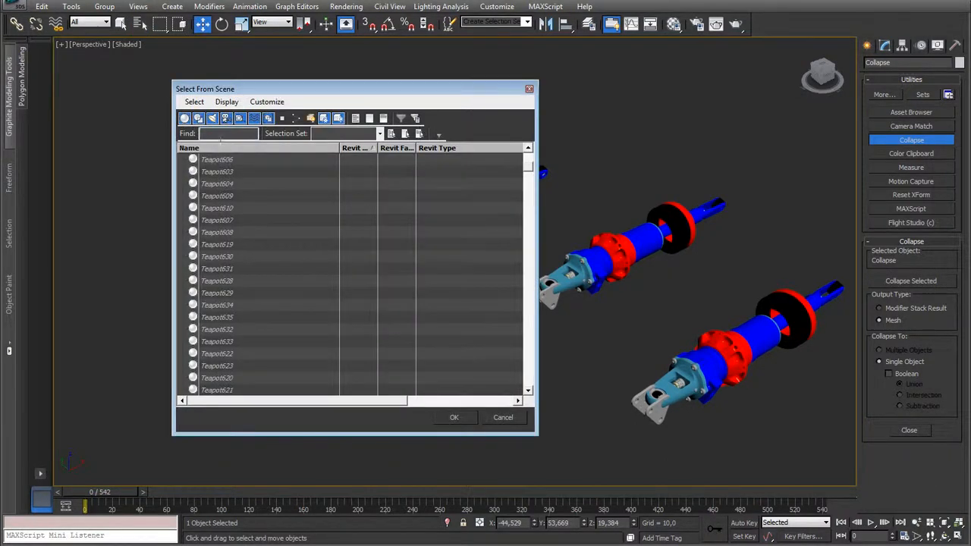
{"action": "type", "text": "coll"}
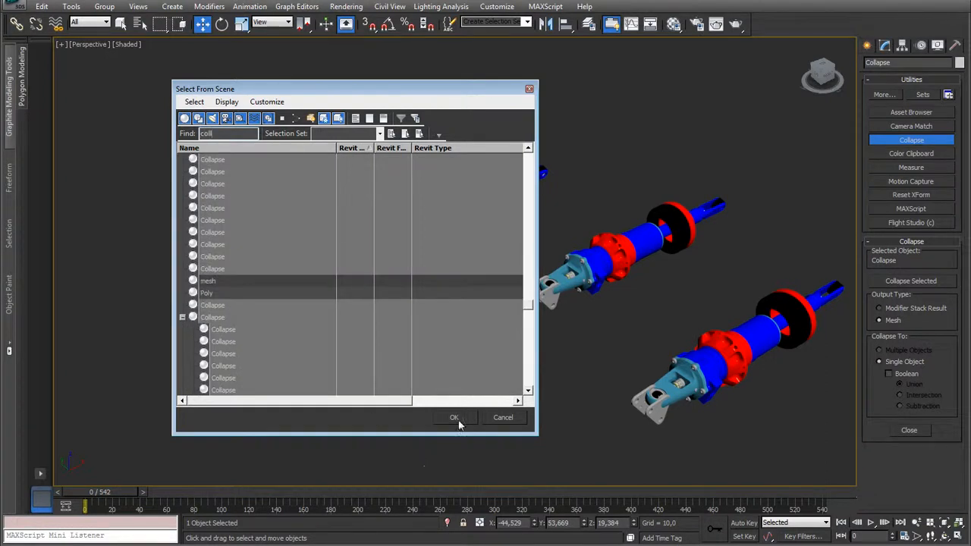
{"action": "left_click", "coordinate": [454, 417]}
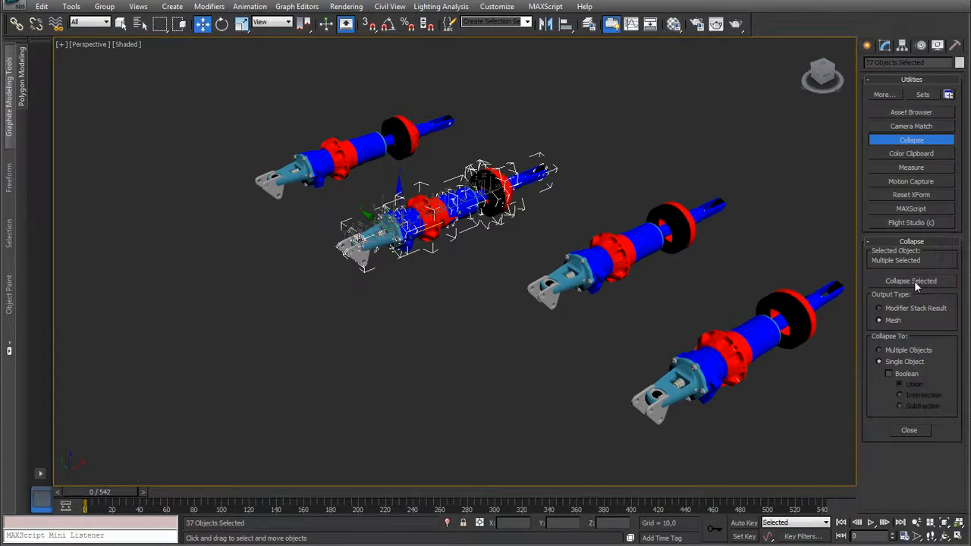
{"action": "left_click", "coordinate": [910, 280]}
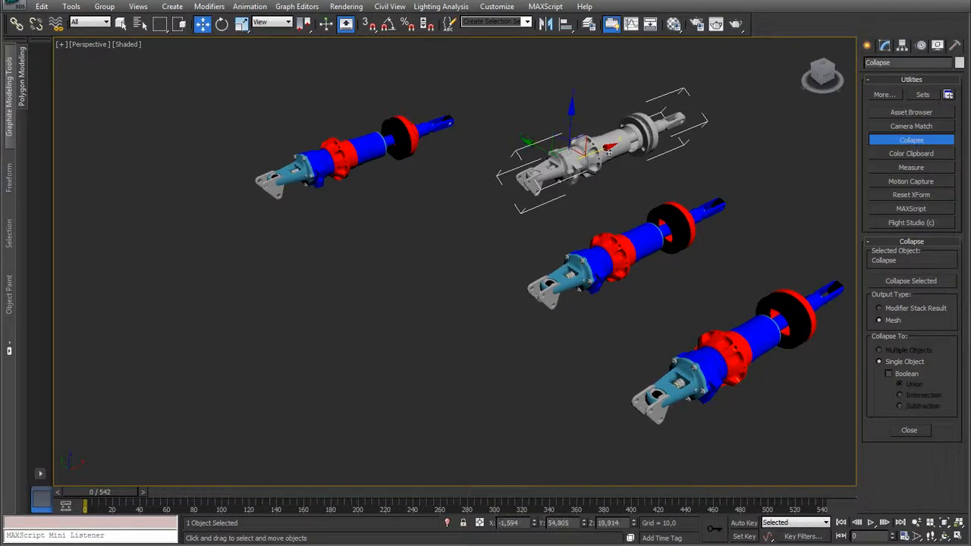
{"action": "left_click", "coordinate": [910, 140]}
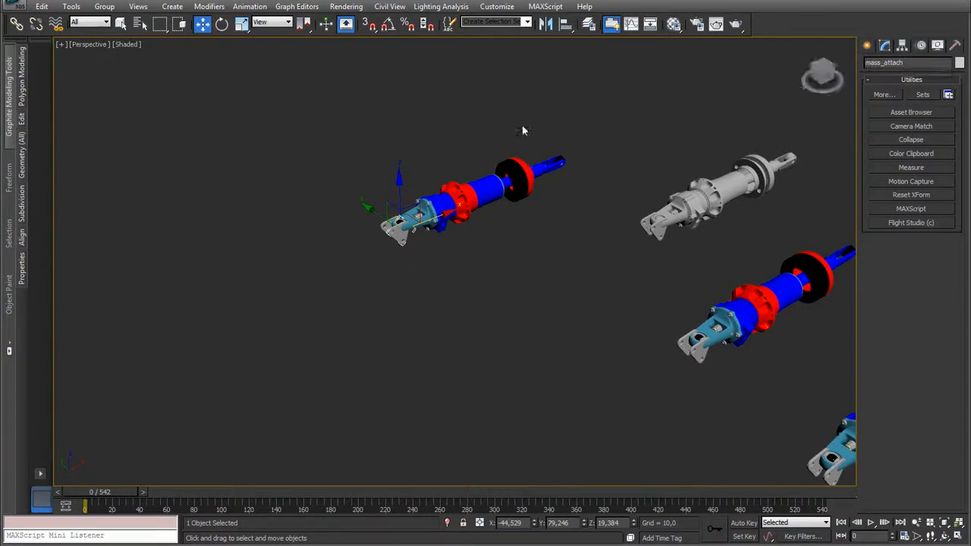
Step: Run the mass-attach script from MAXScript > Run Script to open its Scene Tools panel
{"action": "left_click", "coordinate": [545, 6]}
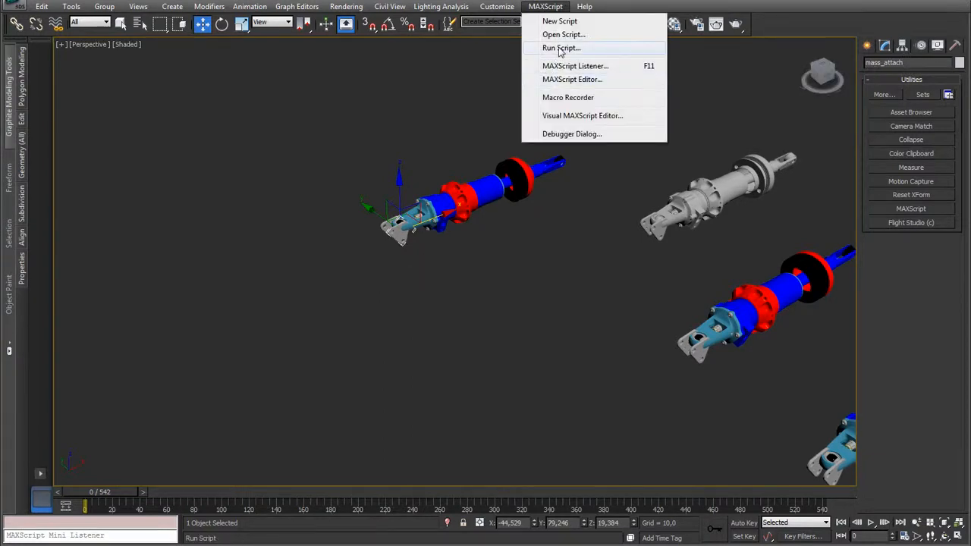
{"action": "left_click", "coordinate": [560, 48]}
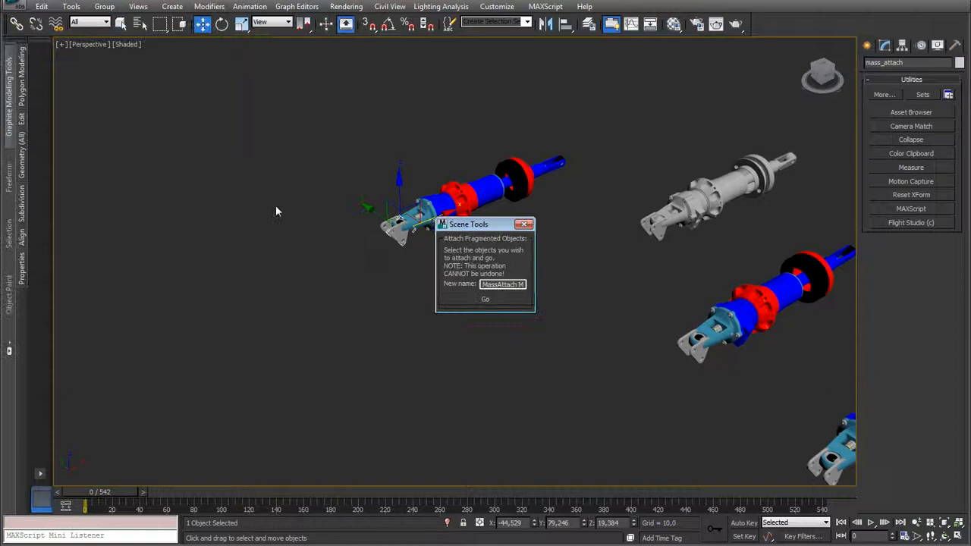
{"action": "left_click_drag", "start_coordinate": [468, 223], "coordinate": [156, 103]}
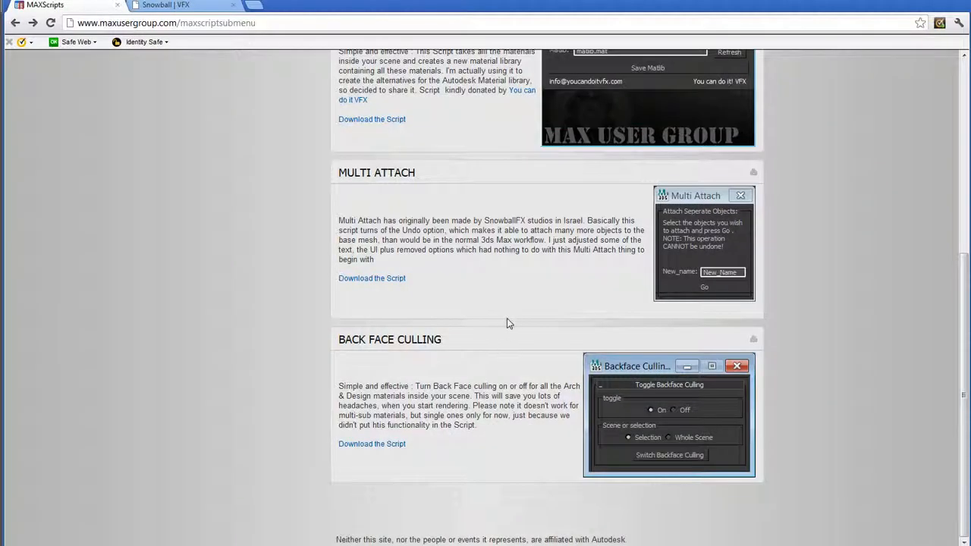
Step: Visit the Snowball VFX site, then return and scroll to the Multi Attach entry
{"action": "scroll", "scroll_direction": "up", "scroll_amount": 3}
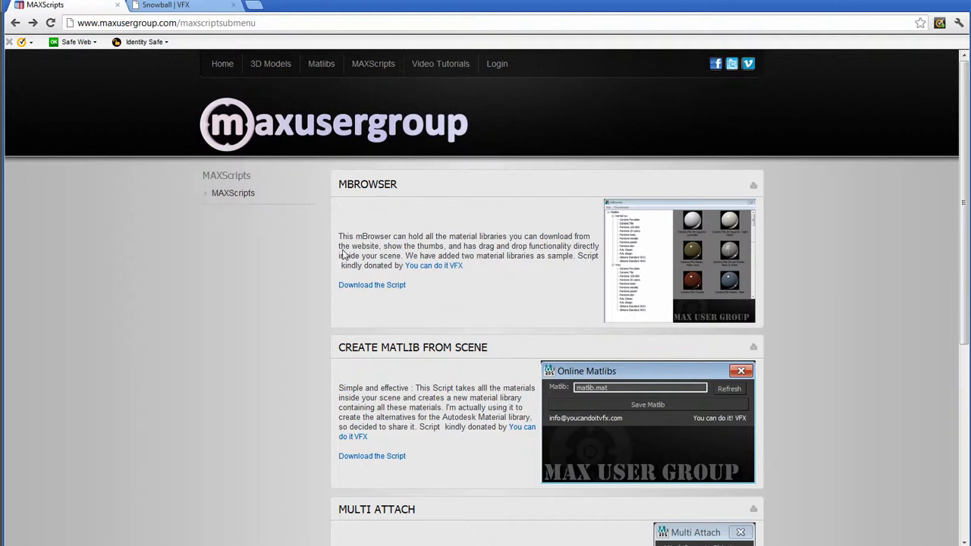
{"action": "scroll", "scroll_direction": "down", "scroll_amount": 3}
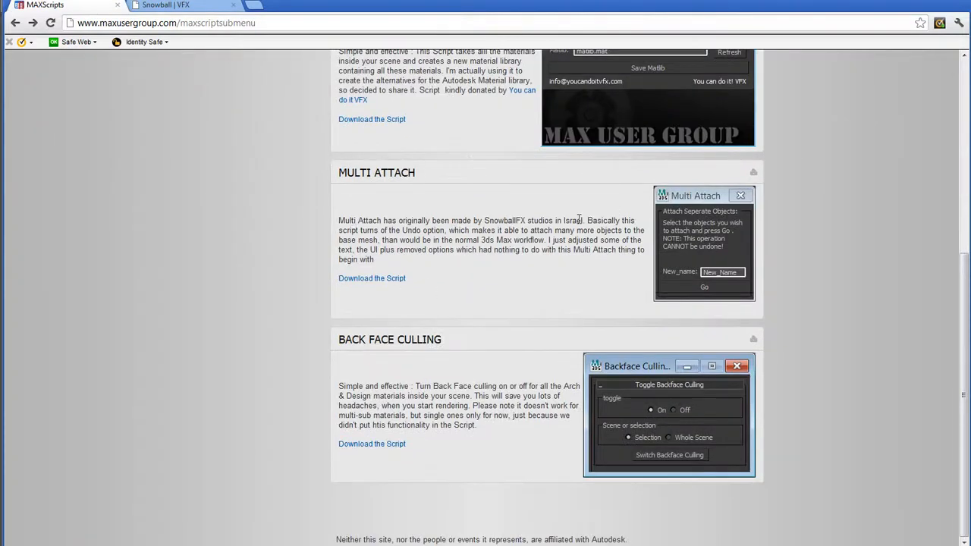
{"action": "scroll", "scroll_direction": "up", "scroll_amount": 3}
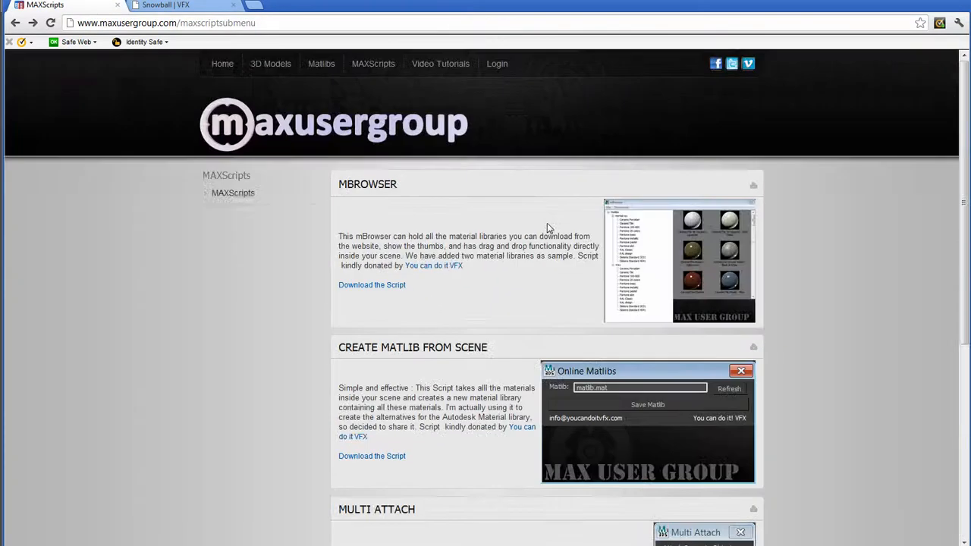
{"action": "left_click", "coordinate": [182, 6]}
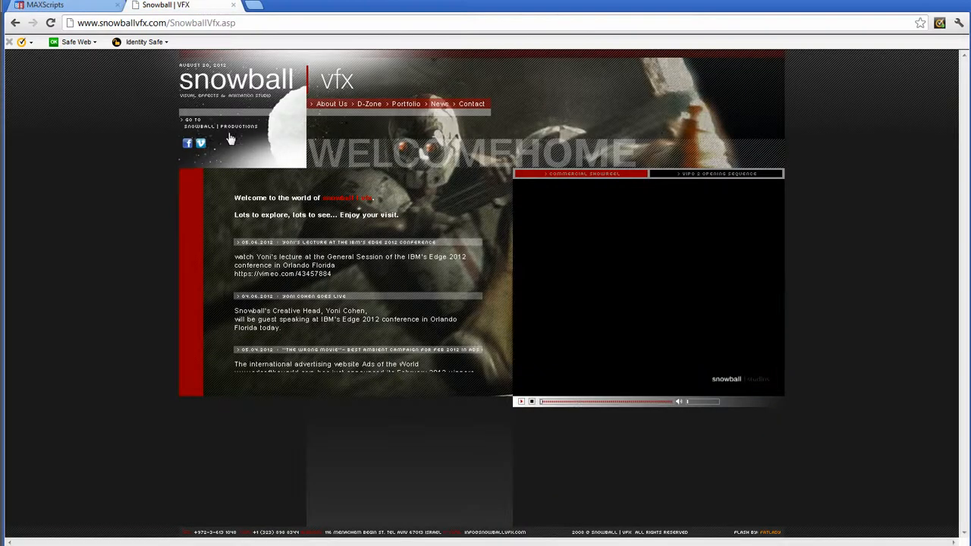
{"action": "mouse_move", "coordinate": [141, 98]}
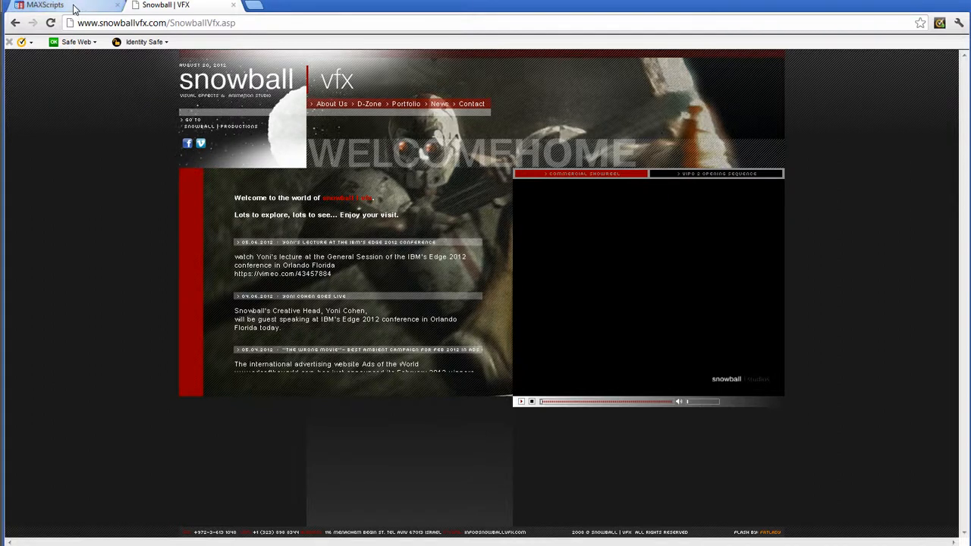
{"action": "left_click", "coordinate": [45, 5]}
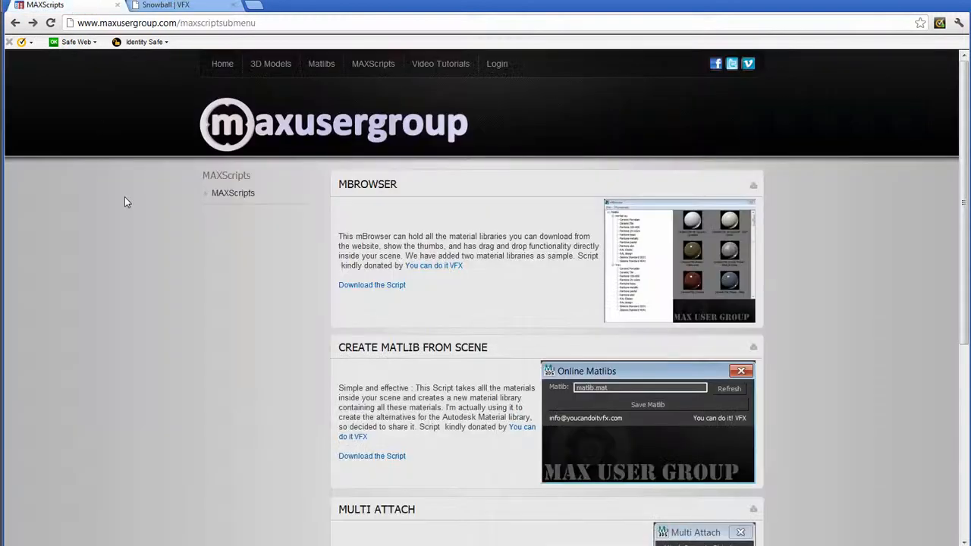
{"action": "scroll", "scroll_direction": "down", "scroll_amount": 3}
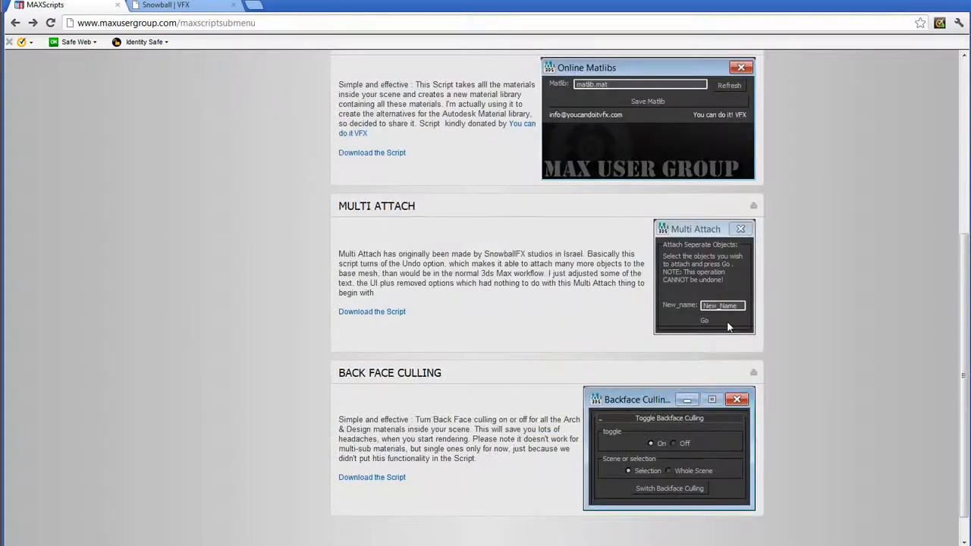
{"action": "mouse_move", "coordinate": [688, 278]}
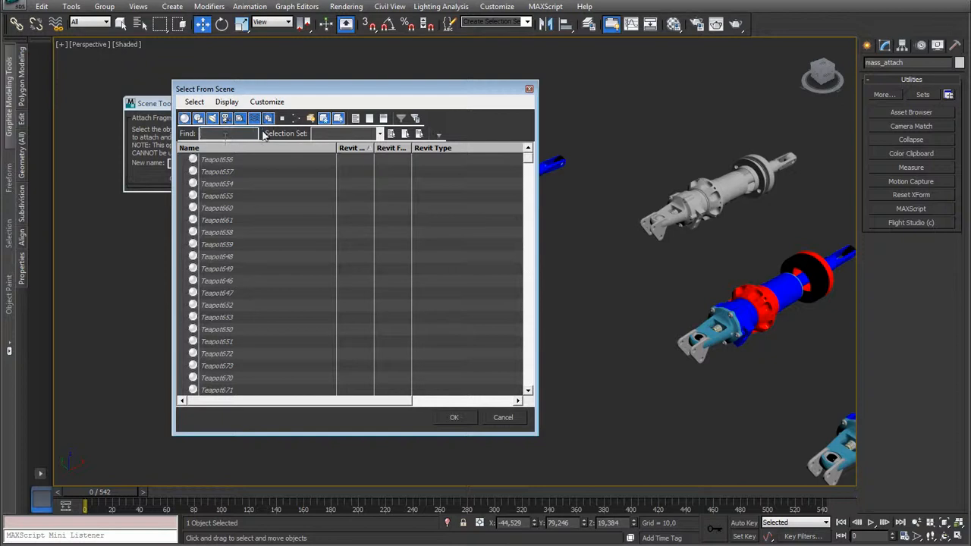
Step: Select the 37 'mass'-filtered parts and merge them into 'MassAttach Mesh' with the script
{"action": "type", "text": "mass"}
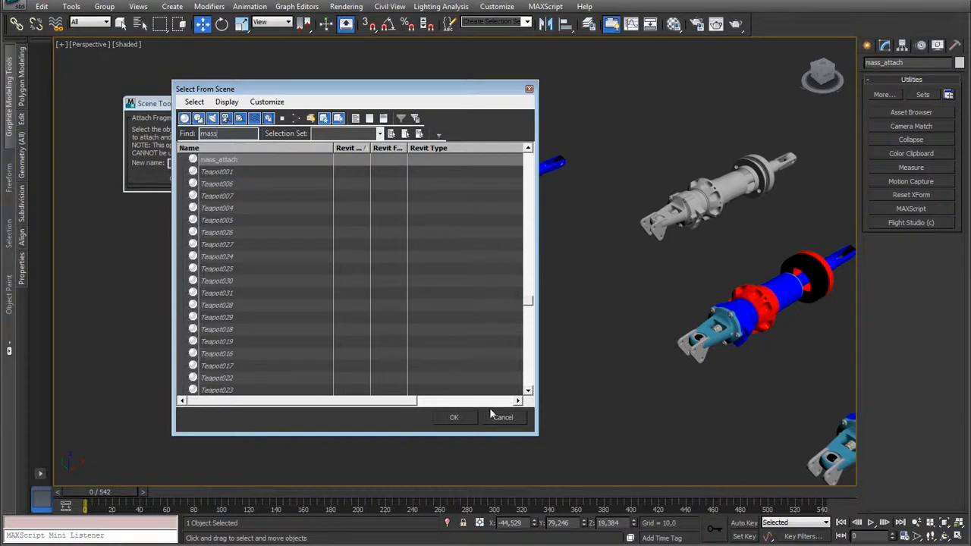
{"action": "left_click", "coordinate": [454, 417]}
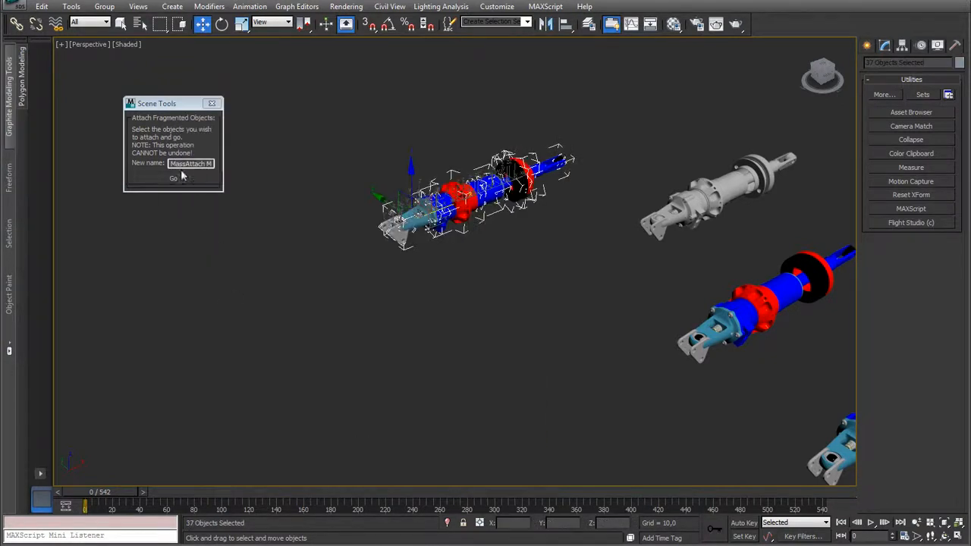
{"action": "triple_click", "coordinate": [191, 163]}
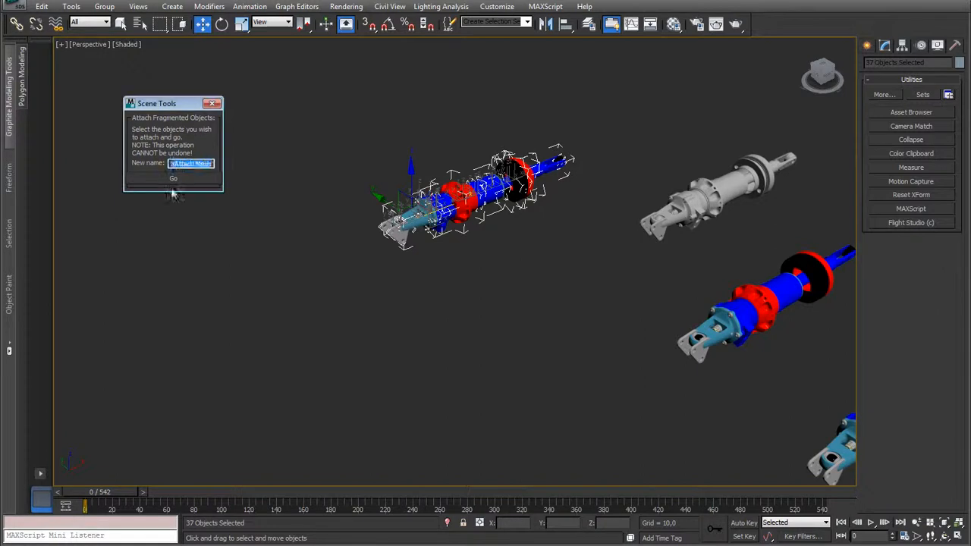
{"action": "left_click", "coordinate": [173, 178]}
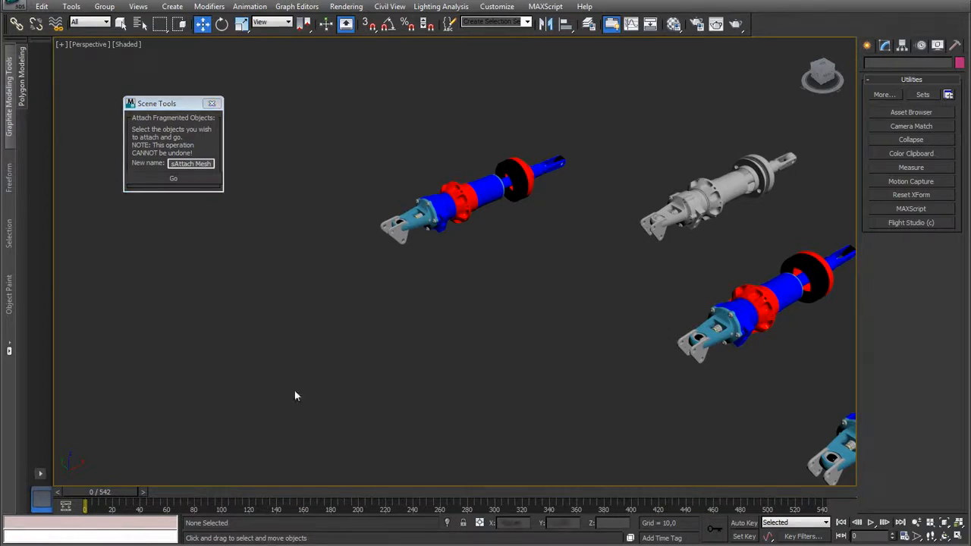
{"action": "mouse_move", "coordinate": [387, 226]}
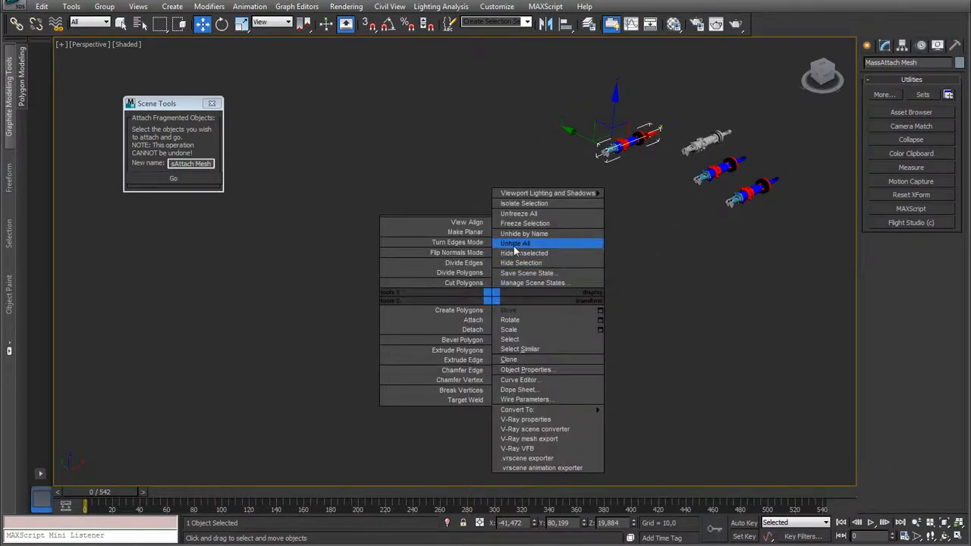
{"action": "mouse_move", "coordinate": [520, 262]}
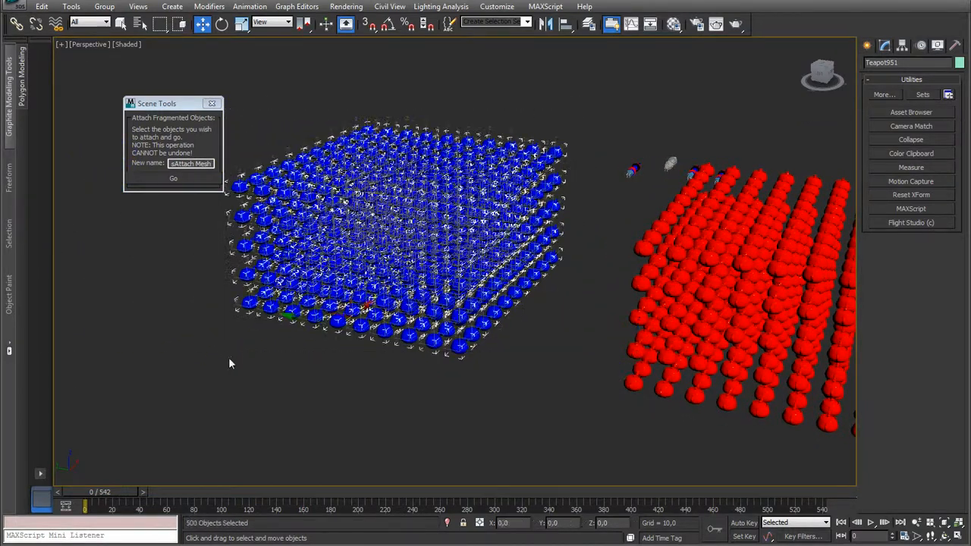
Step: Merge the 500 selected blue teapots into one Editable Mesh with the script's Go
{"action": "left_click", "coordinate": [173, 177]}
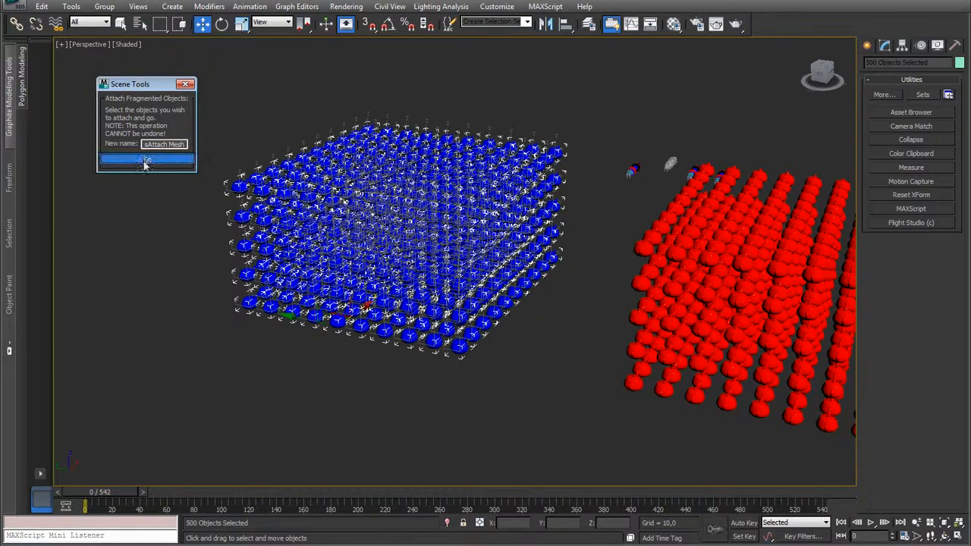
{"action": "left_click", "coordinate": [147, 159]}
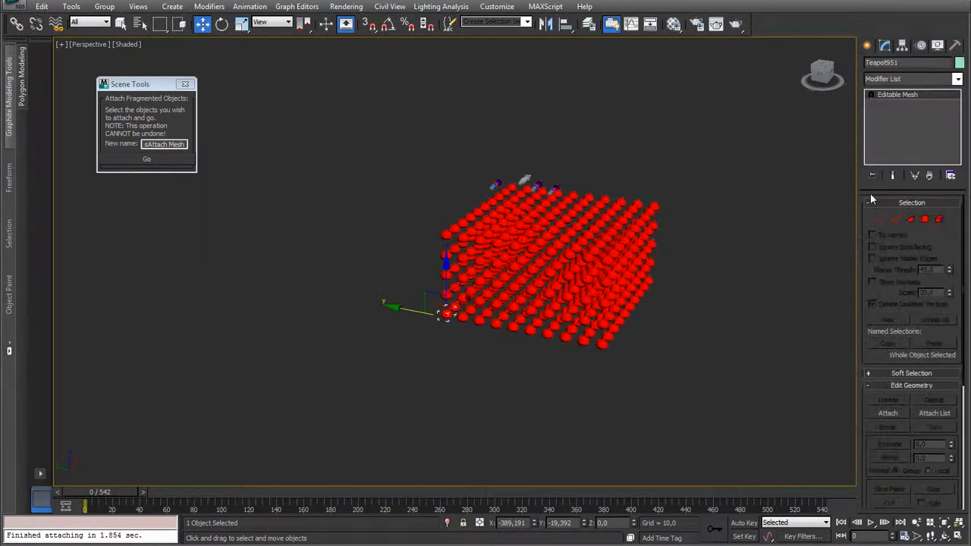
{"action": "left_click", "coordinate": [933, 413]}
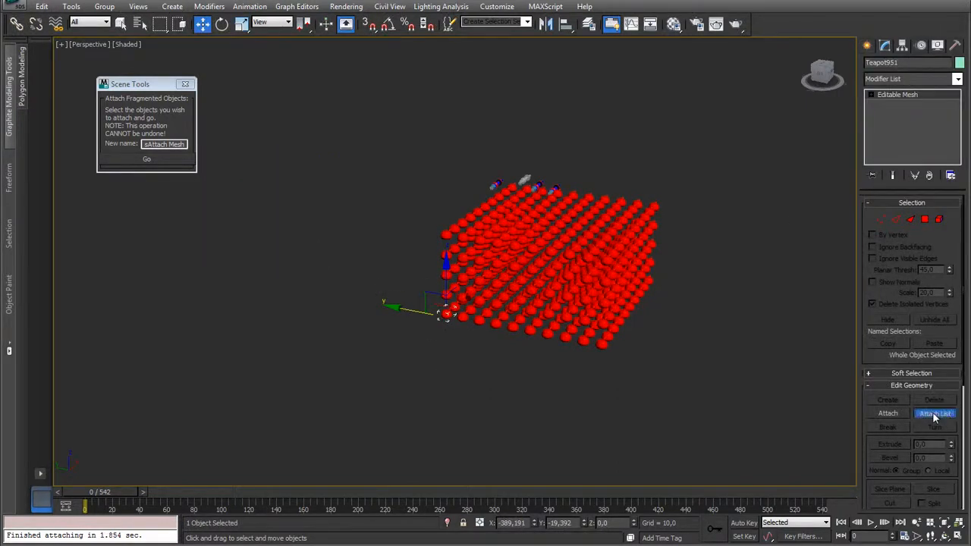
{"action": "left_click", "coordinate": [933, 412]}
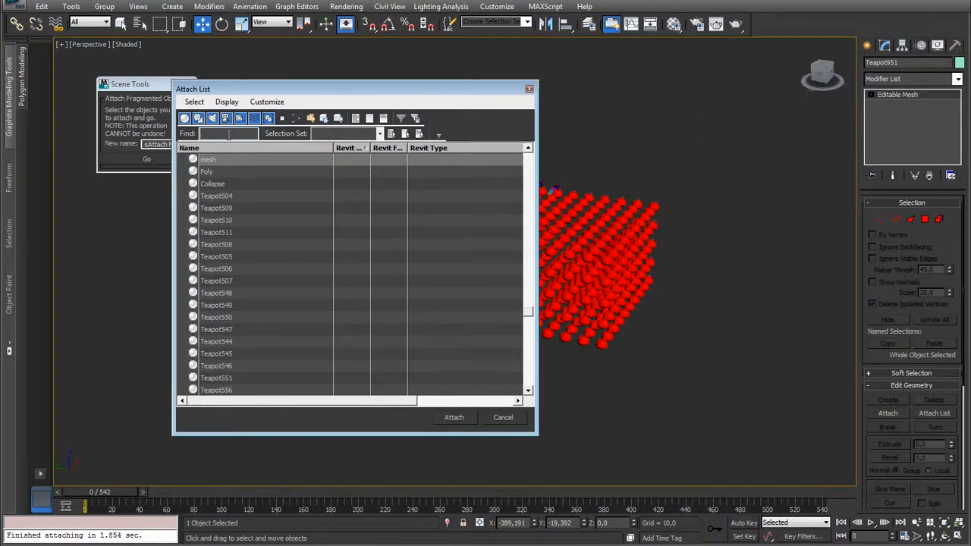
{"action": "type", "text": "teap"}
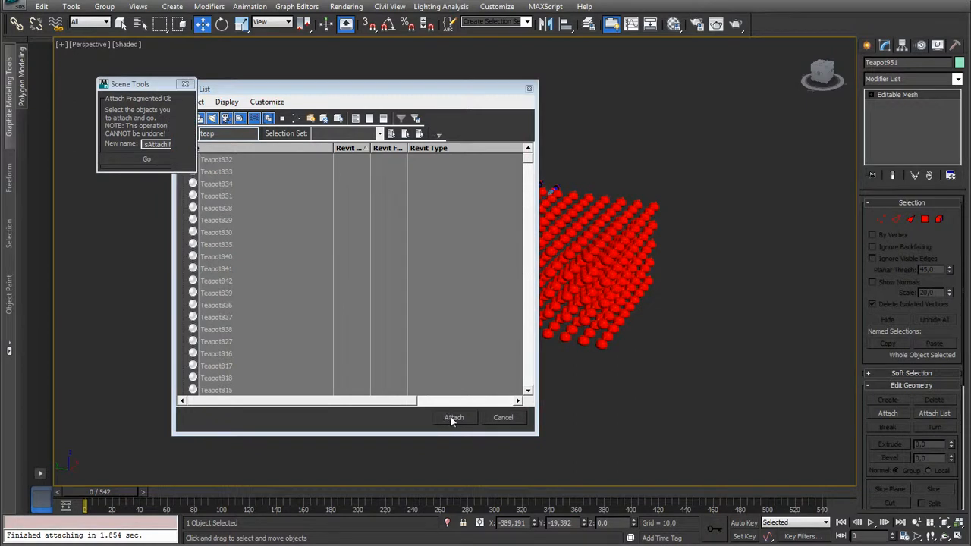
{"action": "left_click", "coordinate": [454, 417]}
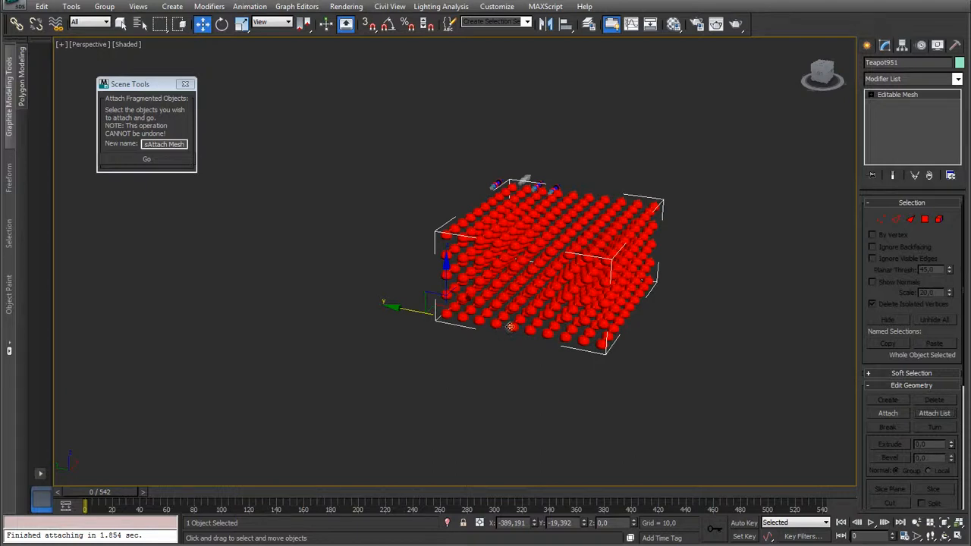
{"action": "mouse_move", "coordinate": [556, 384]}
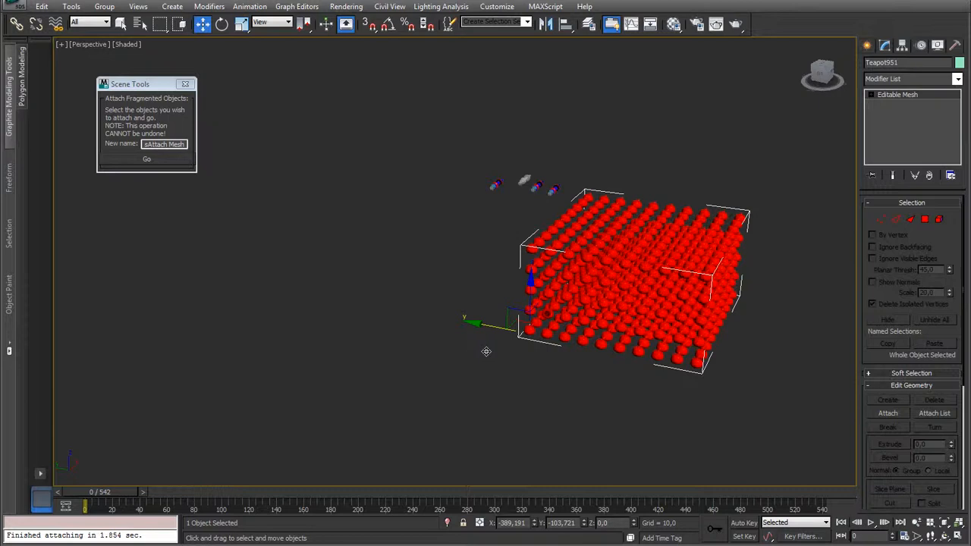
{"action": "mouse_move", "coordinate": [482, 340]}
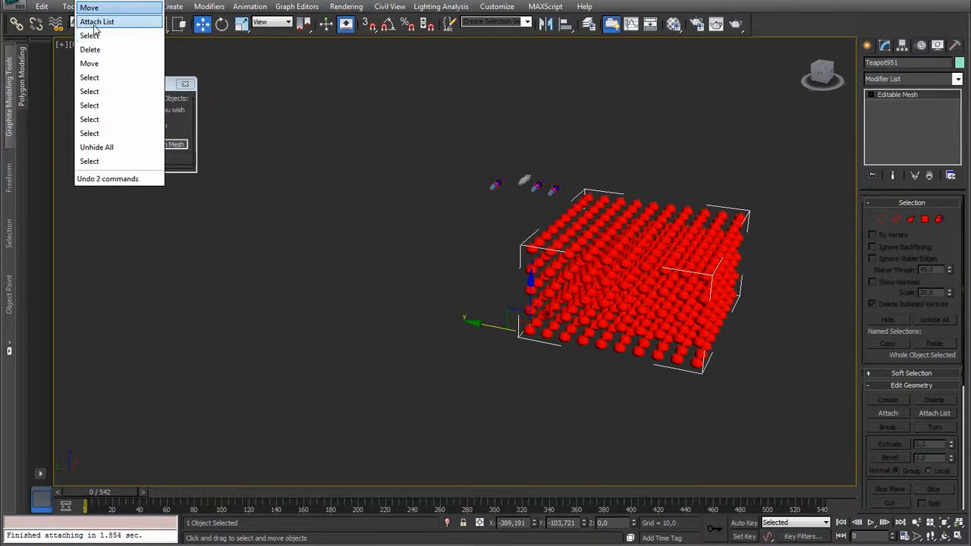
{"action": "left_click", "coordinate": [96, 22]}
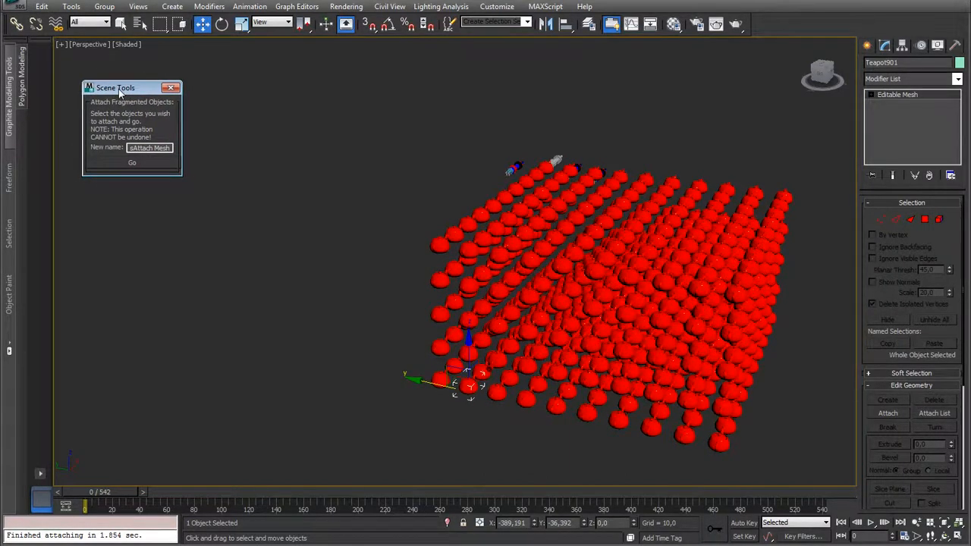
Step: Run the mCatch.ms script to open the mAXScript Catcher panel
{"action": "left_click", "coordinate": [544, 6]}
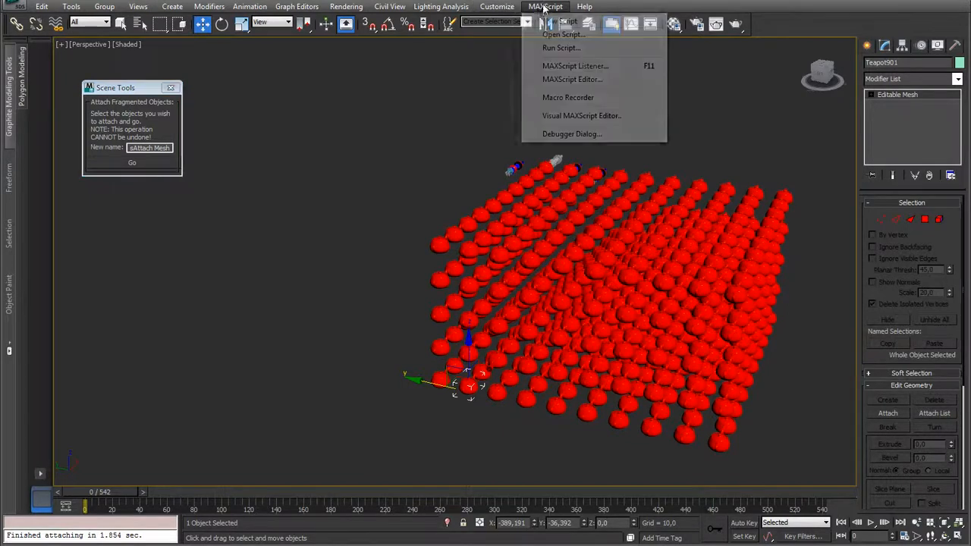
{"action": "left_click", "coordinate": [562, 34]}
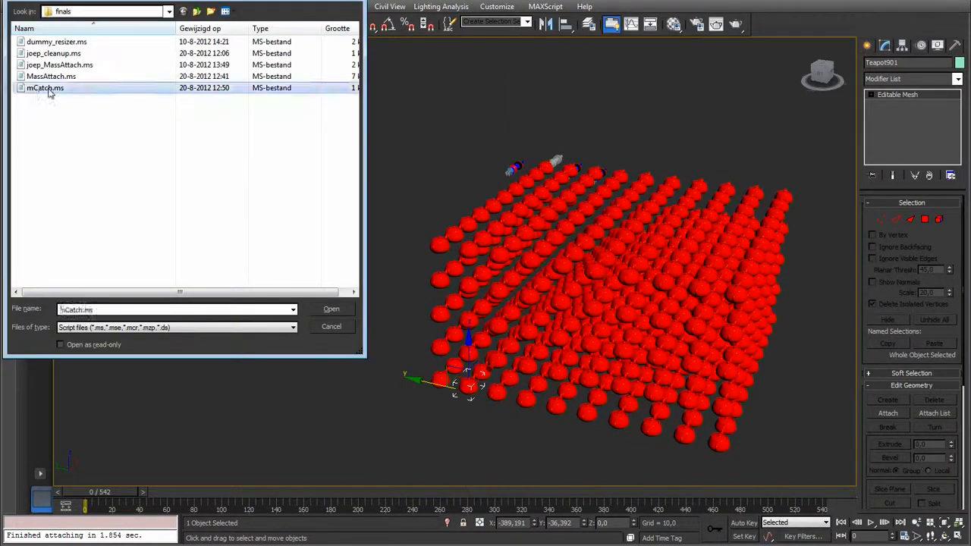
{"action": "left_click", "coordinate": [331, 309]}
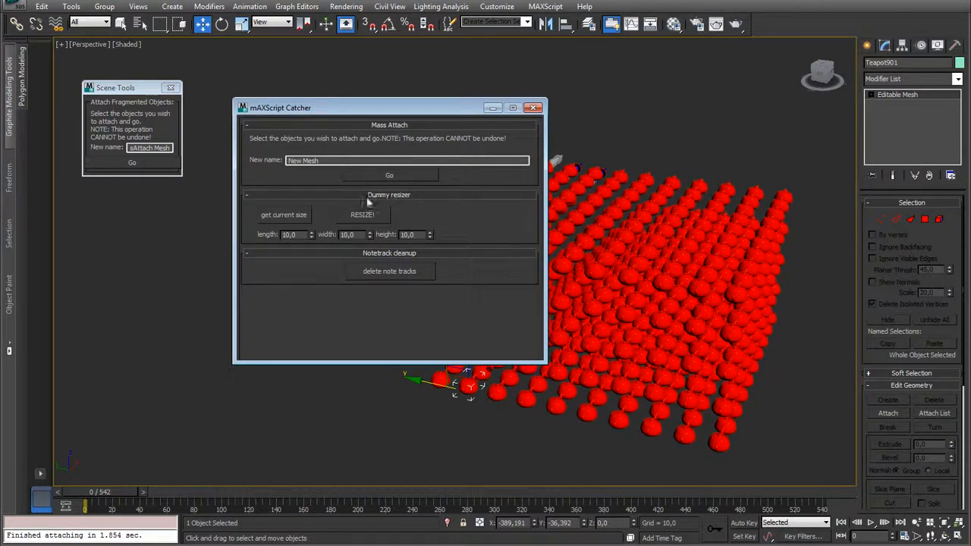
Step: Toggle the Dummy resizer rollout, close the catcher panel, and switch to Snowball VFX
{"action": "left_click", "coordinate": [247, 253]}
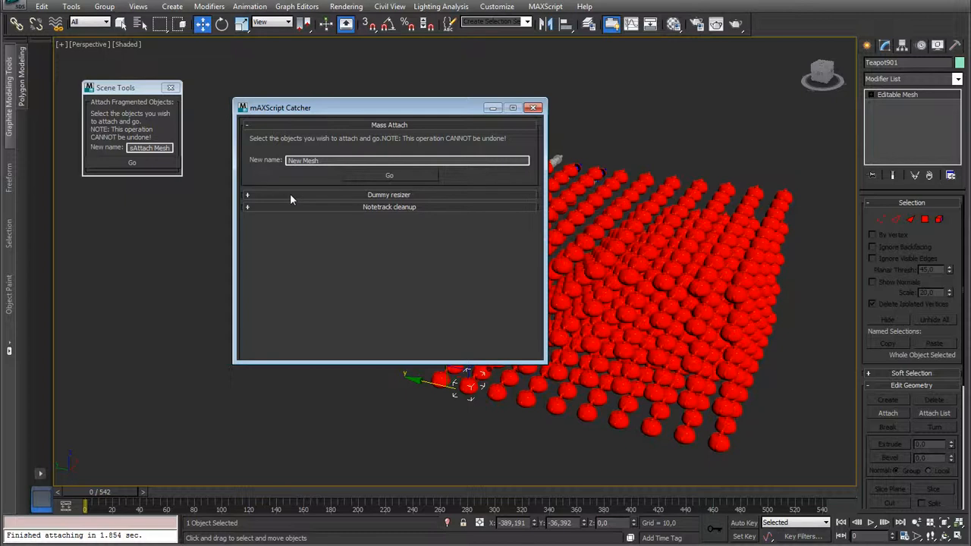
{"action": "mouse_move", "coordinate": [409, 99]}
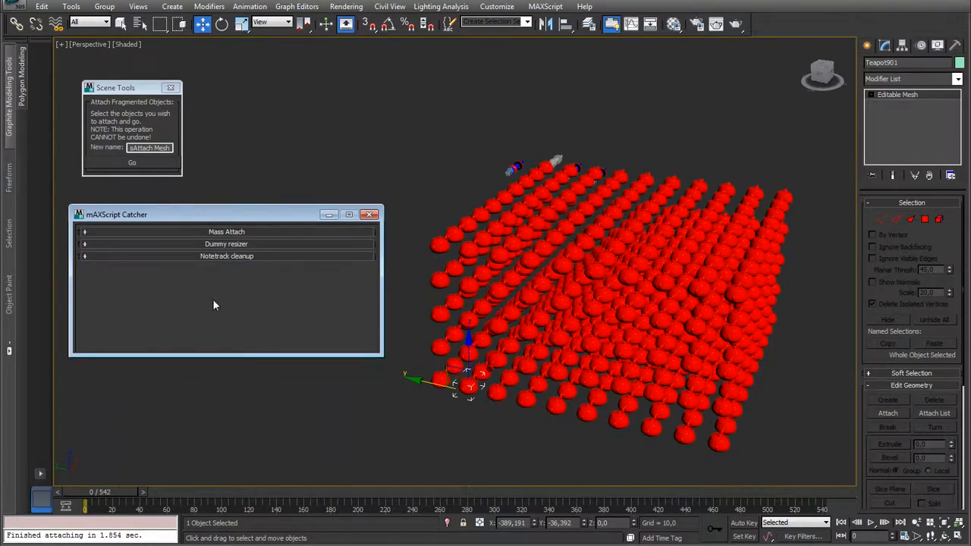
{"action": "left_click_drag", "start_coordinate": [226, 214], "coordinate": [221, 219]}
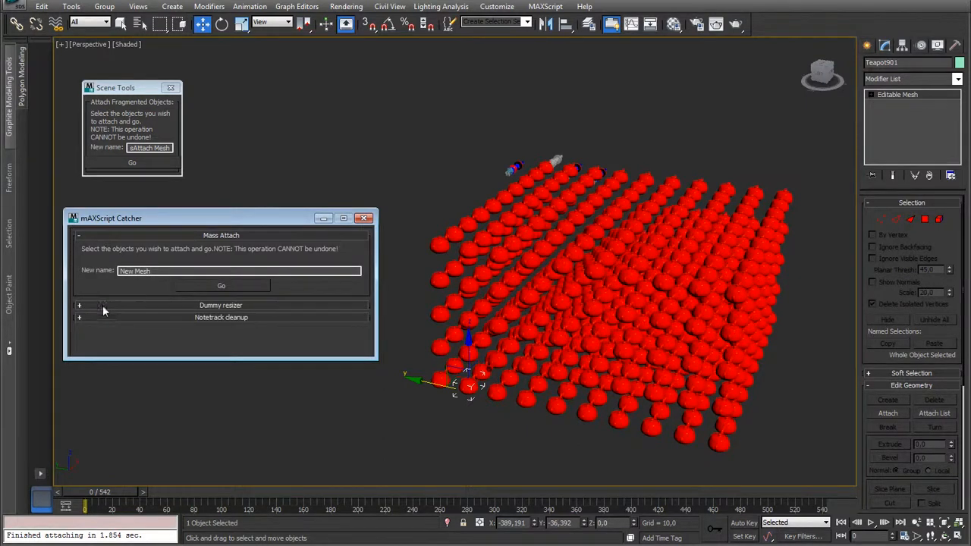
{"action": "left_click", "coordinate": [80, 304]}
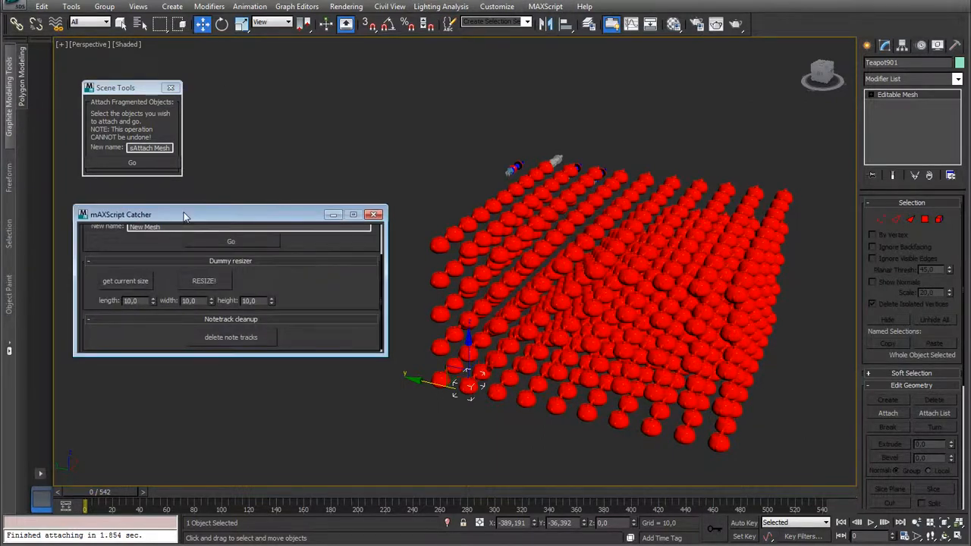
{"action": "left_click", "coordinate": [372, 214]}
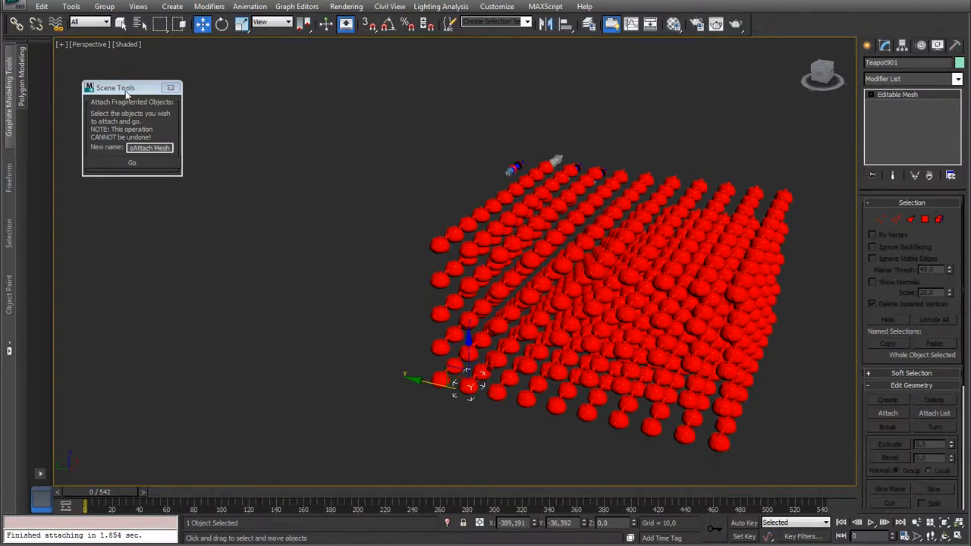
{"action": "left_click_drag", "start_coordinate": [115, 87], "coordinate": [201, 114]}
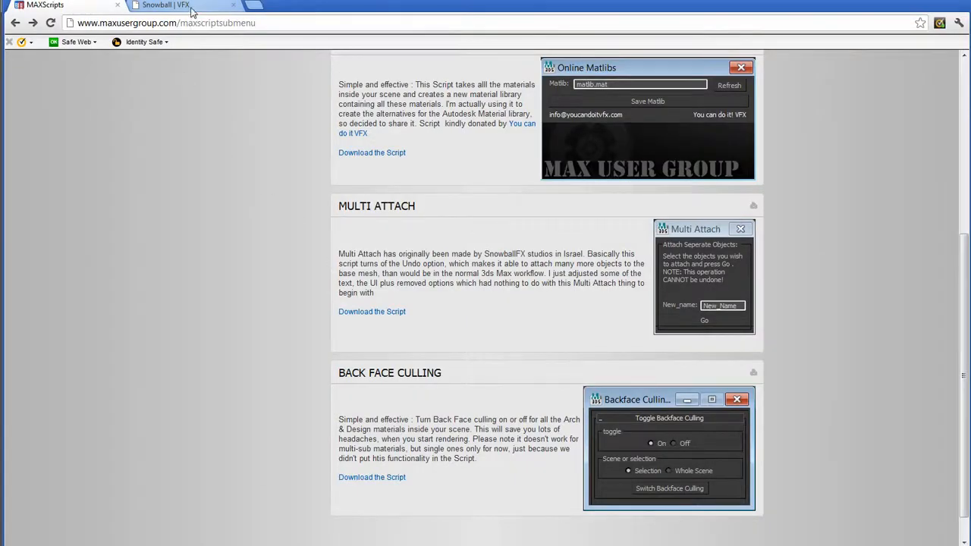
{"action": "left_click", "coordinate": [165, 6]}
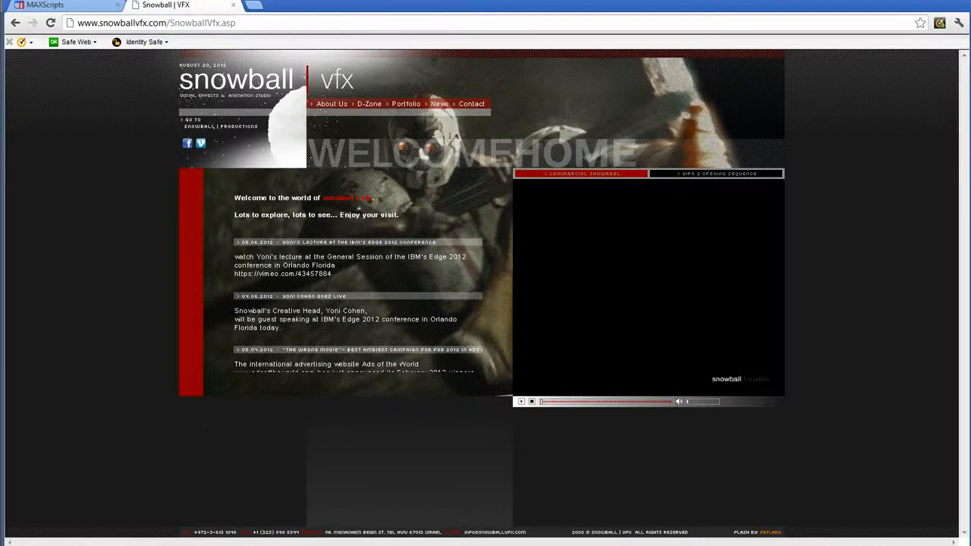